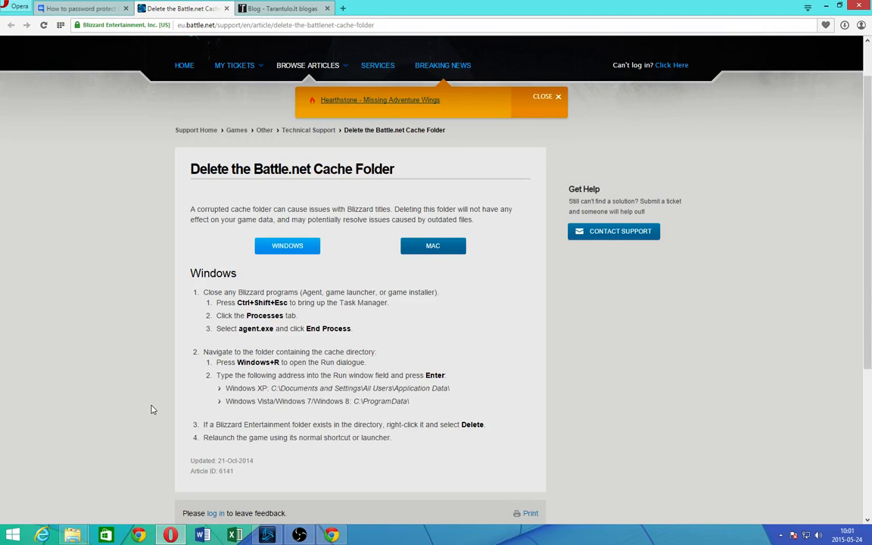
mouse_move(156, 406)
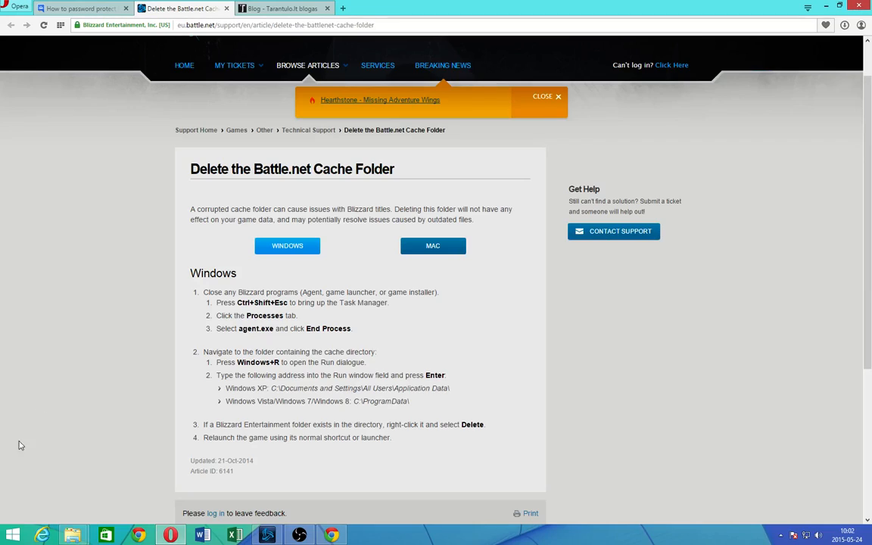
mouse_move(638, 424)
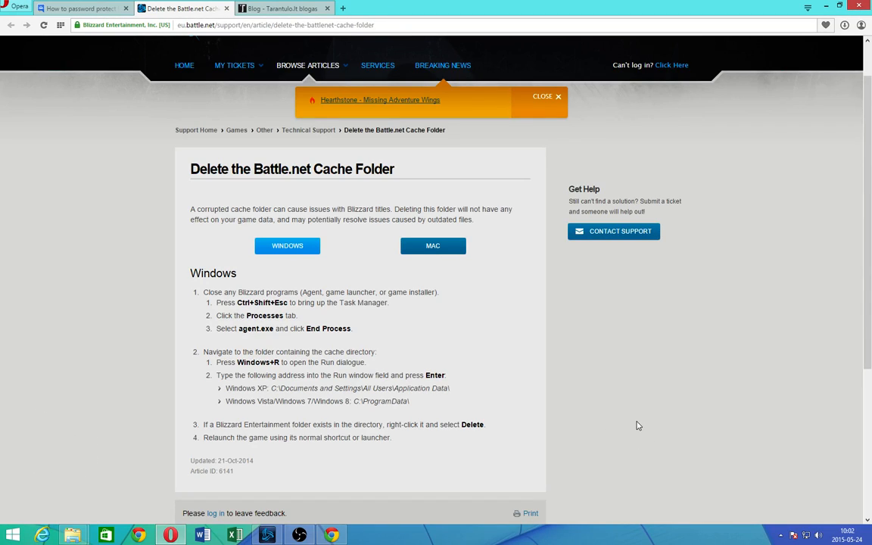
mouse_move(579, 402)
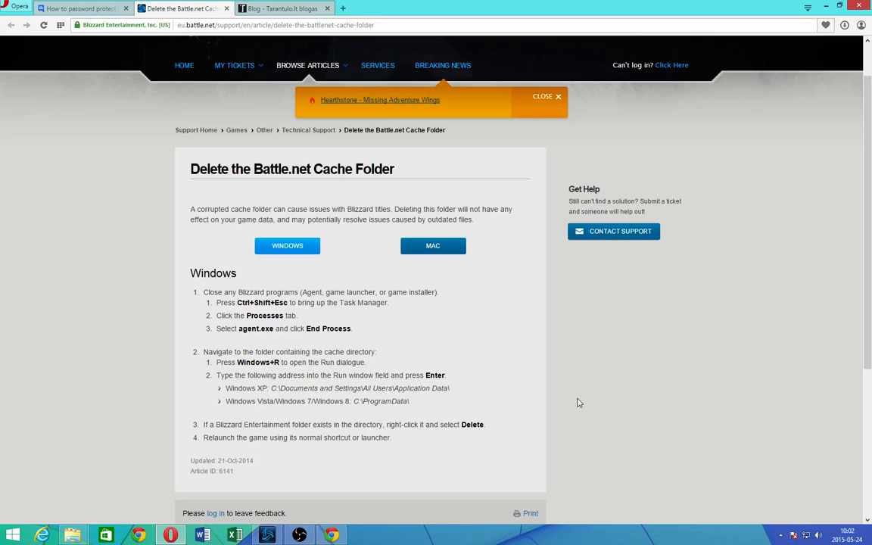
mouse_move(620, 392)
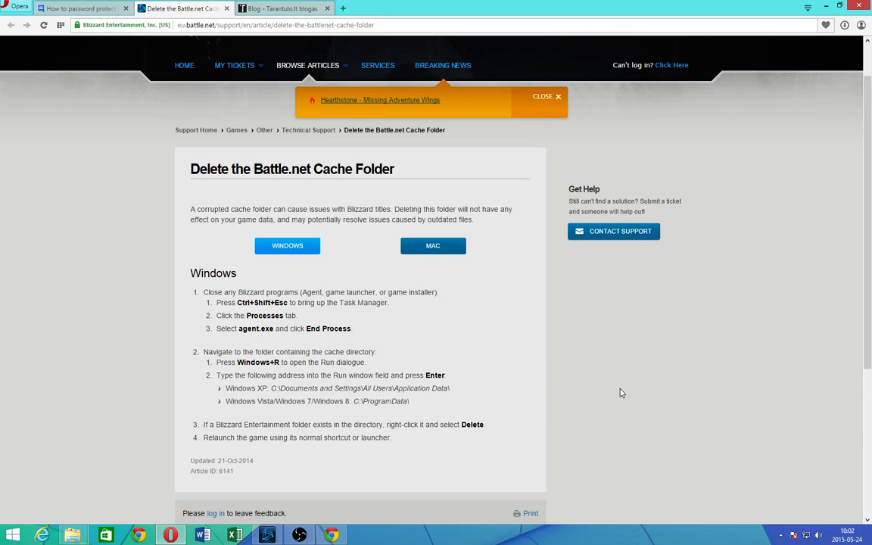
mouse_move(670, 439)
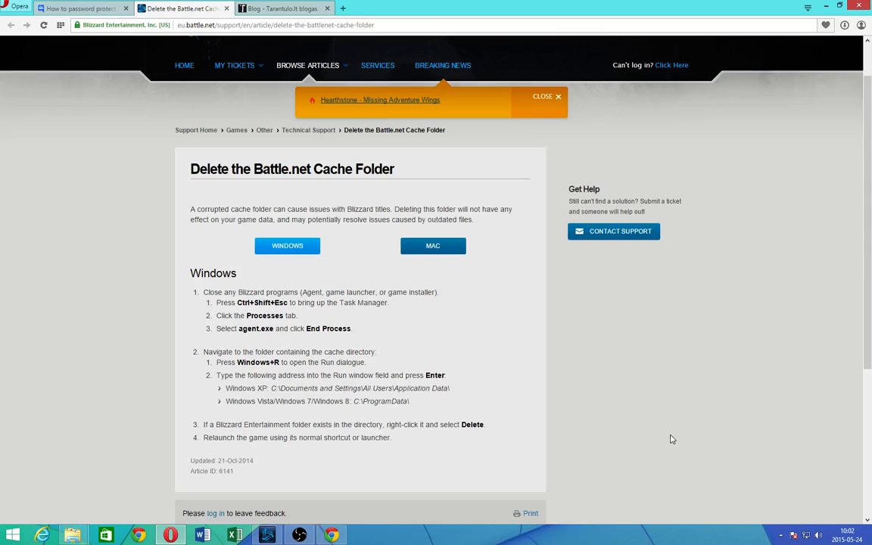
mouse_move(784, 530)
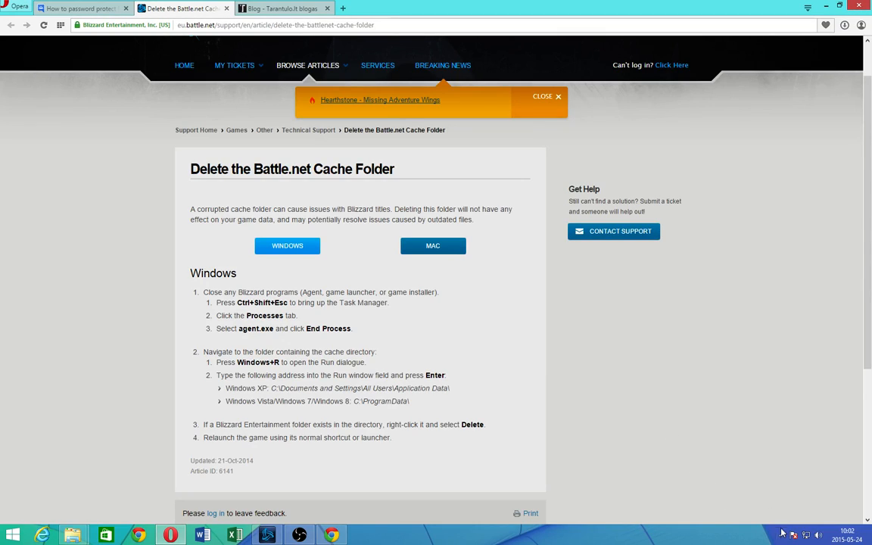
Open the antivirus window, check it, and close it again.
left_click(782, 533)
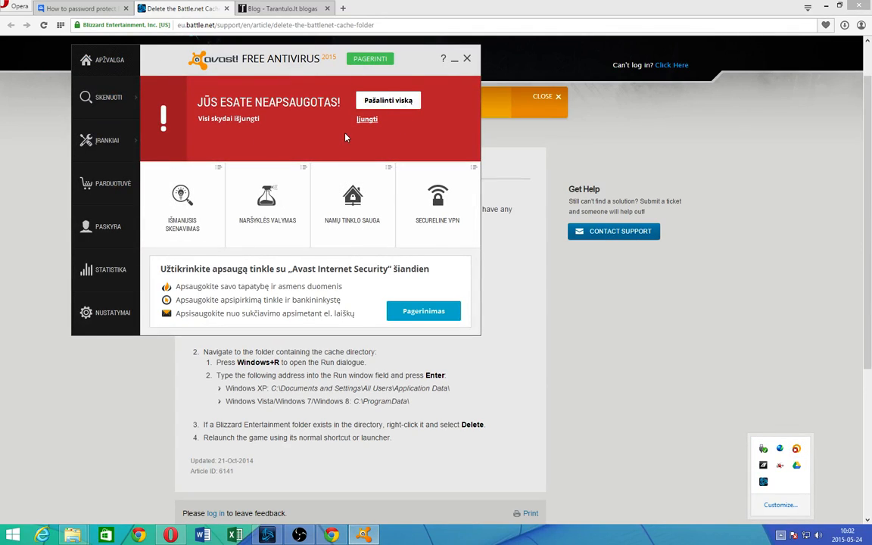
mouse_move(112, 312)
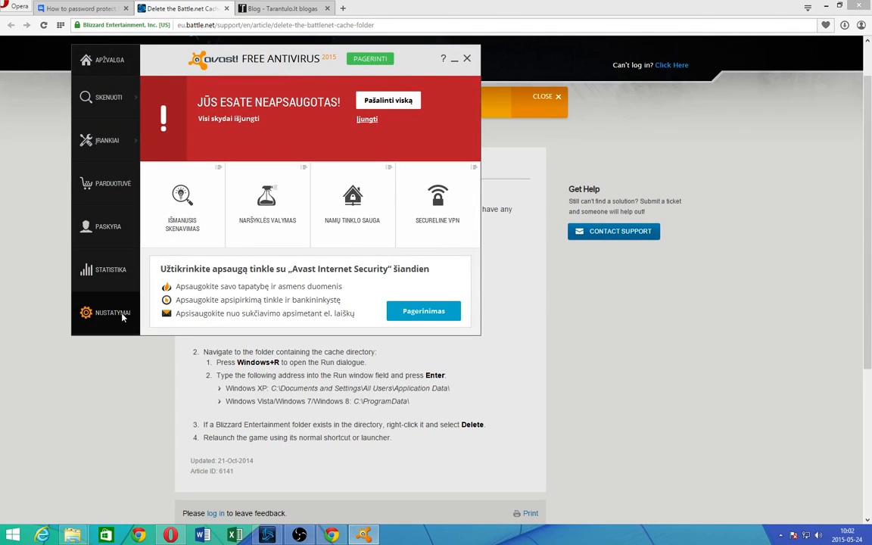
left_click(112, 313)
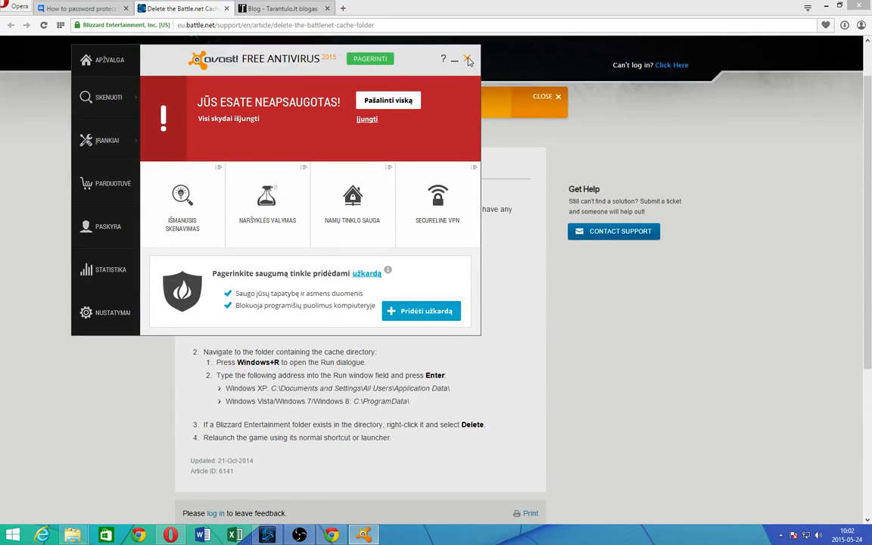
left_click(468, 59)
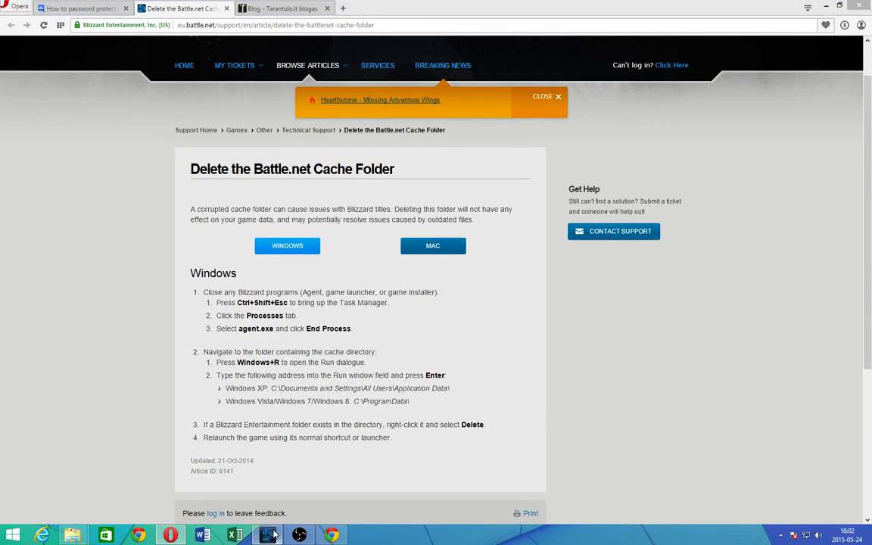
In Battle.net Game Settings, tick and then untick 'Launch 32-bit client' for Heroes of the Storm.
left_click(268, 536)
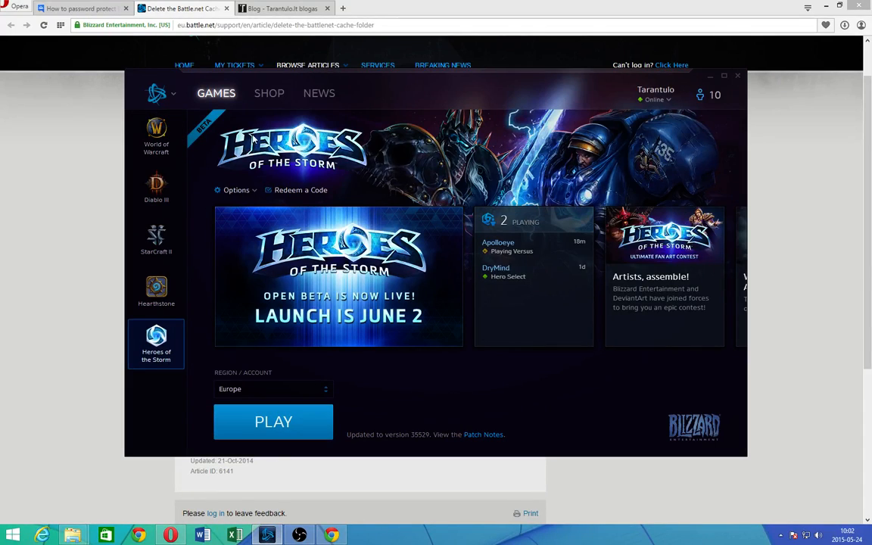
left_click(157, 93)
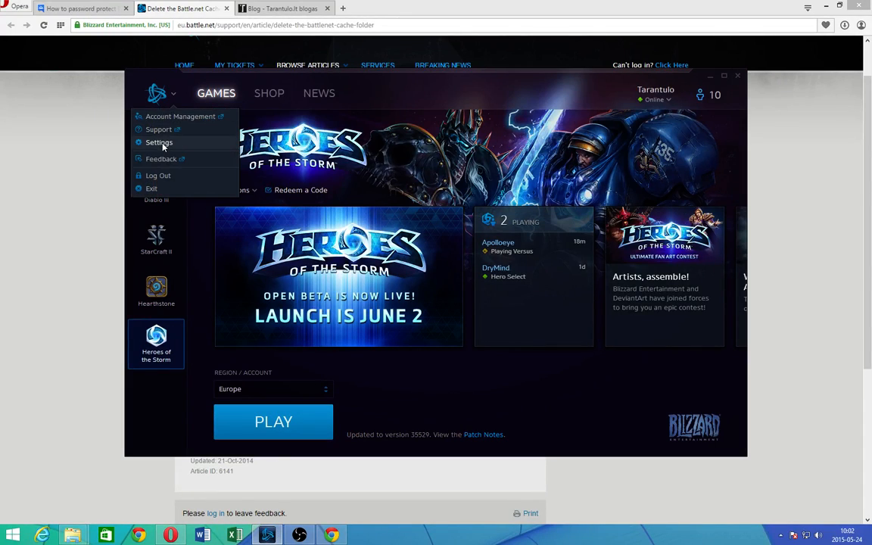
left_click(159, 142)
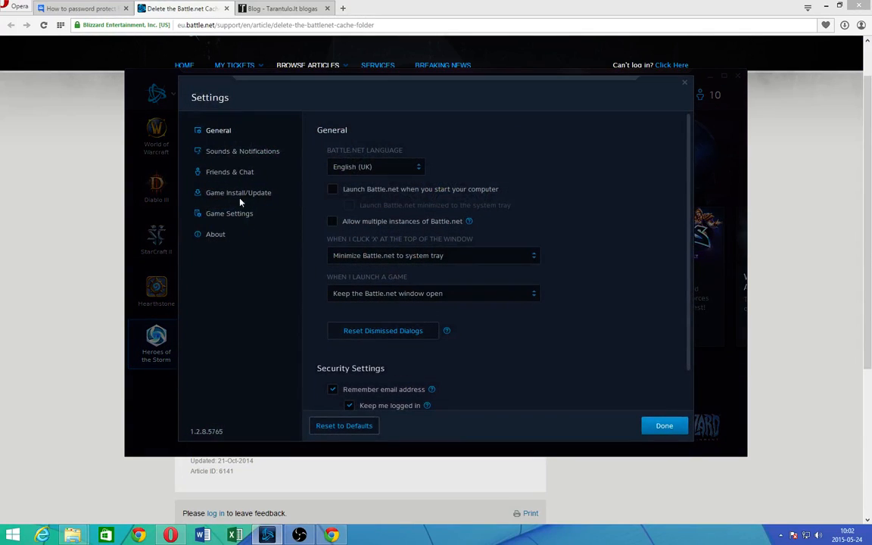
left_click(229, 213)
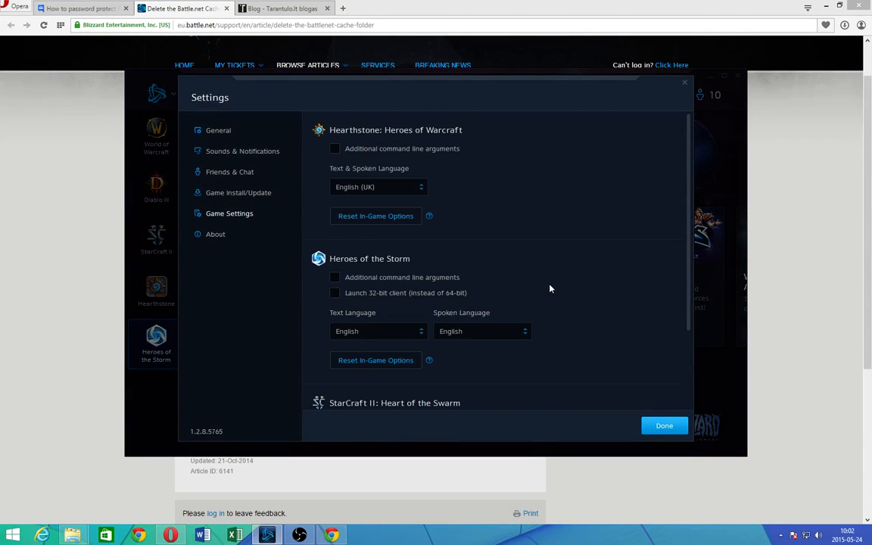
scroll("down", 3)
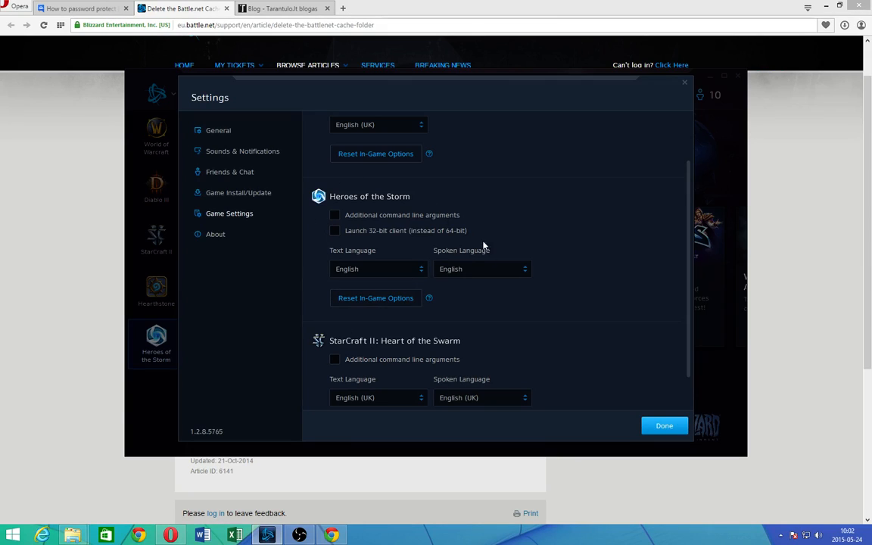
mouse_move(376, 298)
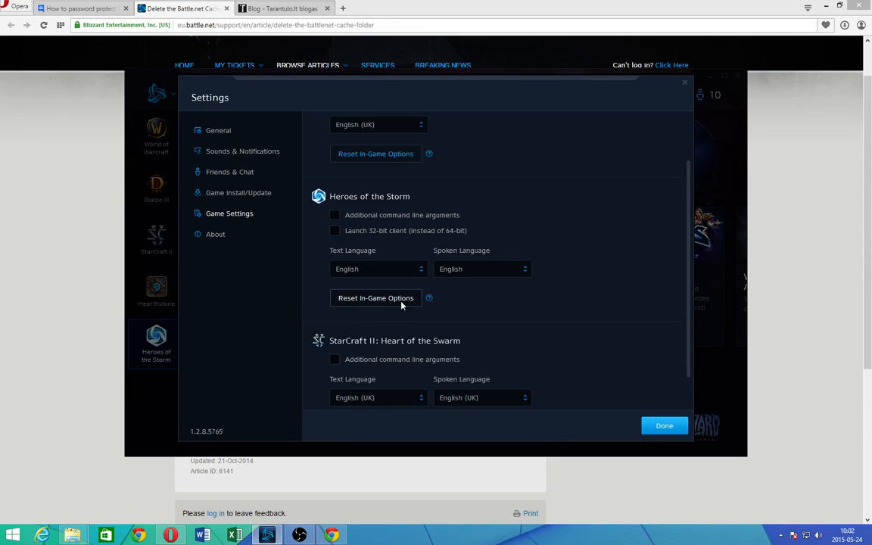
mouse_move(429, 298)
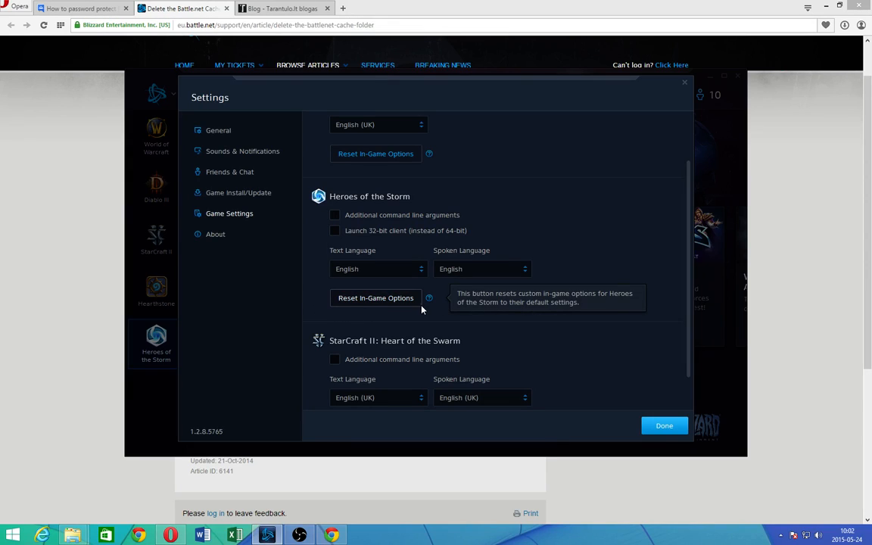
mouse_move(390, 297)
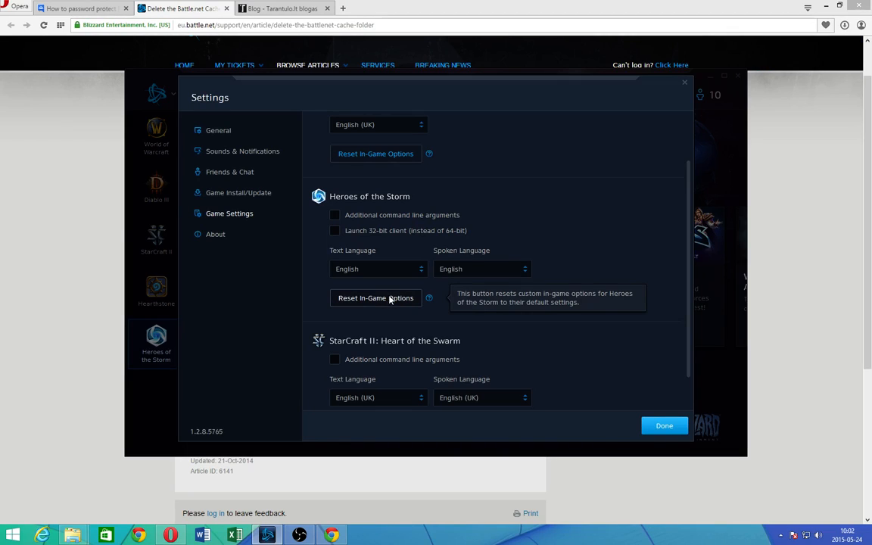
mouse_move(401, 243)
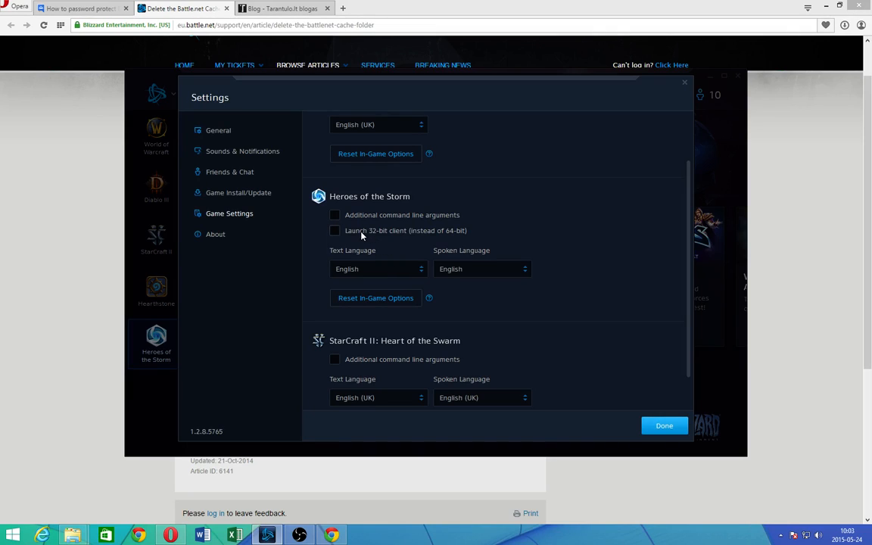
left_click(335, 230)
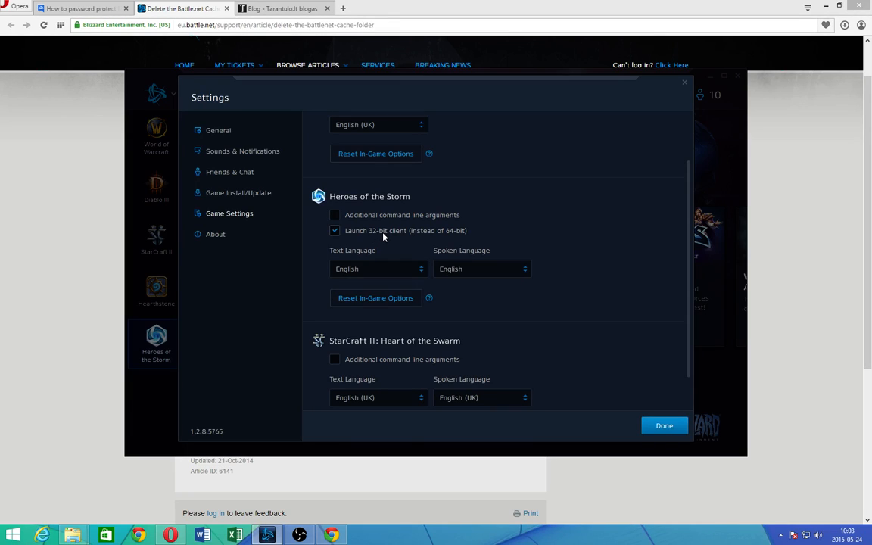
left_click(334, 230)
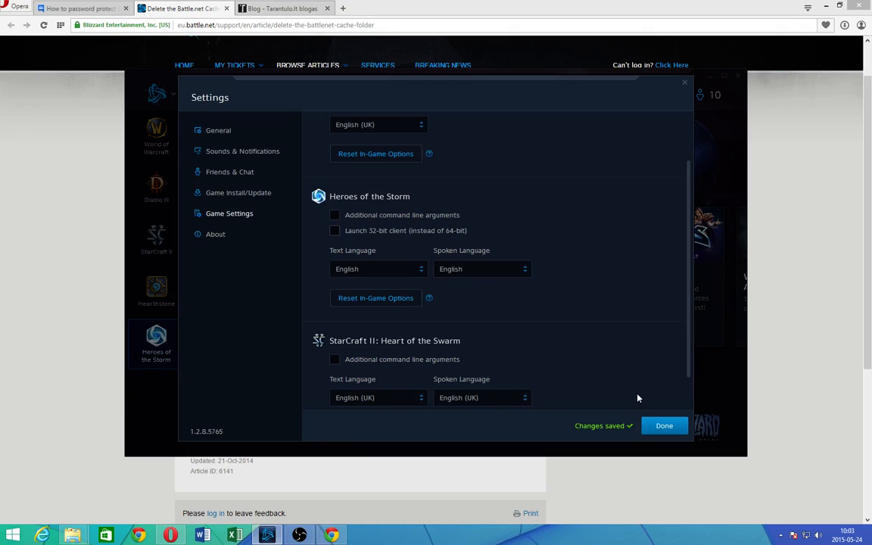
Close settings and switch the Heroes of the Storm region to Americas, then back to Europe.
left_click(664, 425)
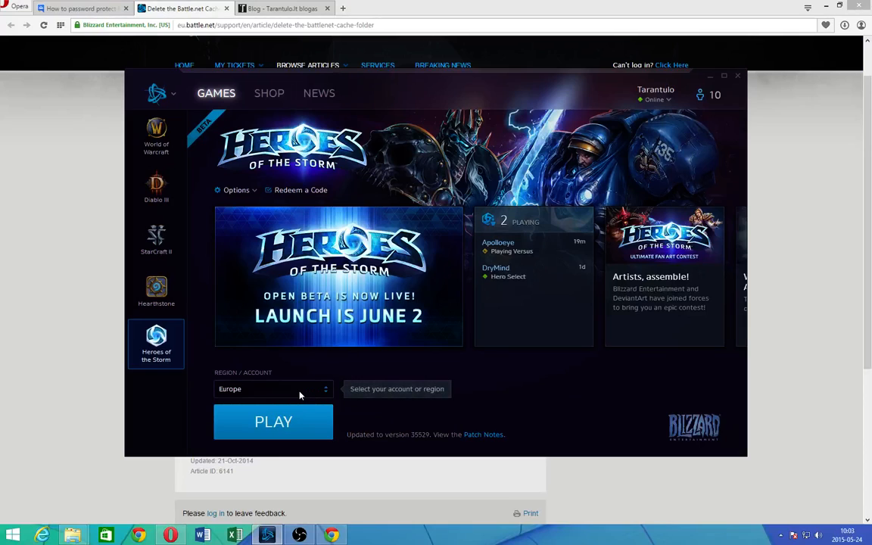
left_click(273, 388)
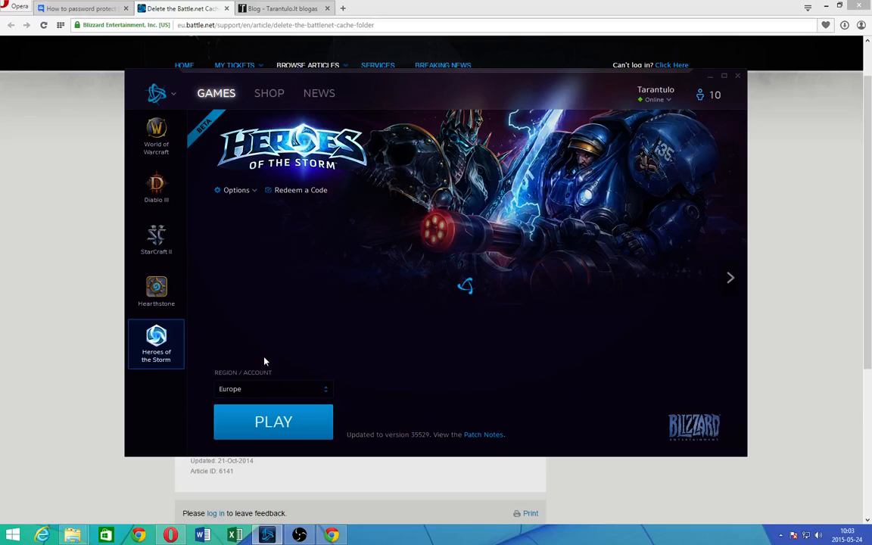
mouse_move(272, 389)
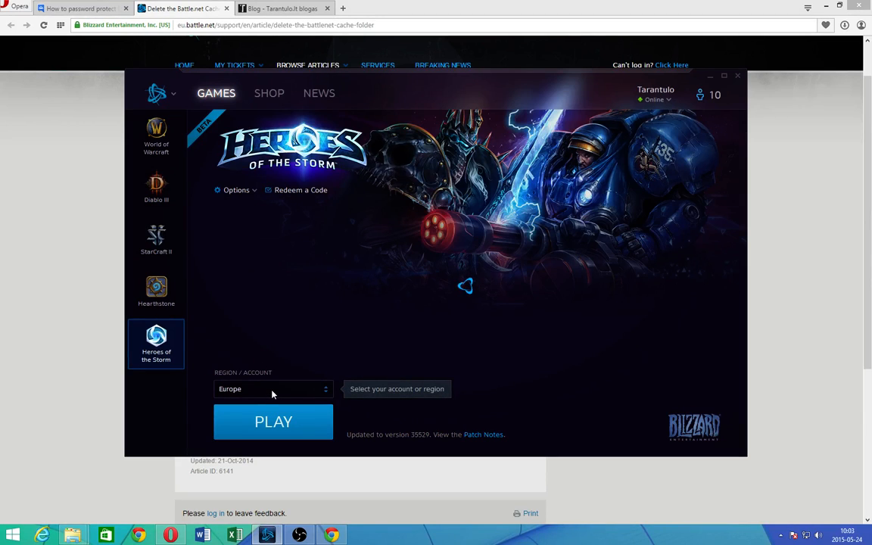
left_click(273, 388)
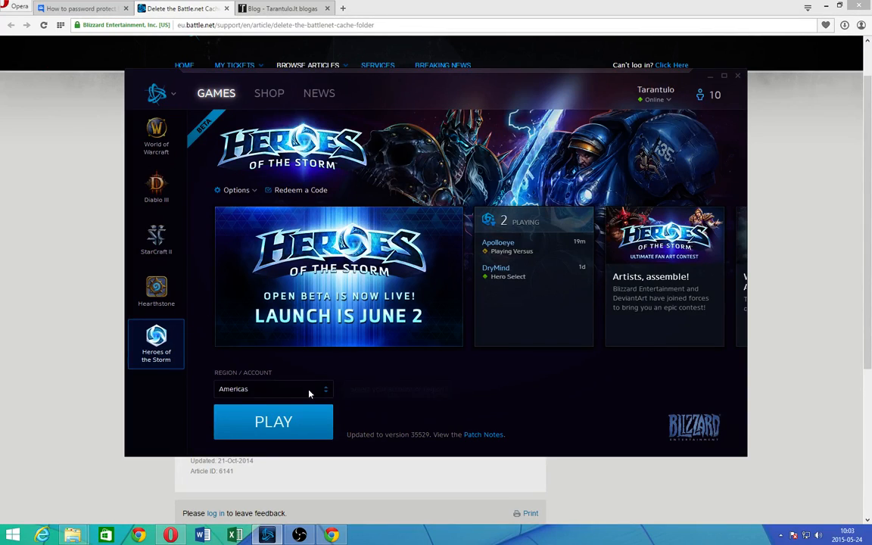
left_click(272, 388)
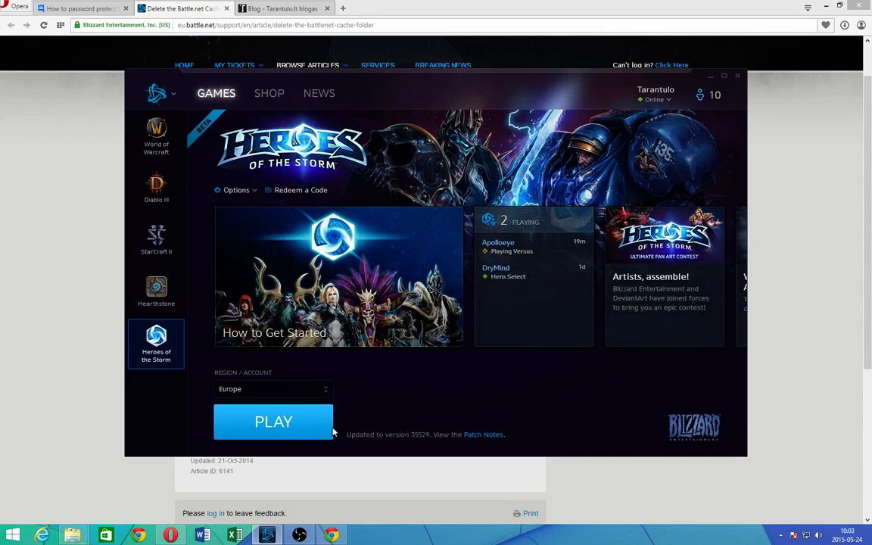
mouse_move(369, 424)
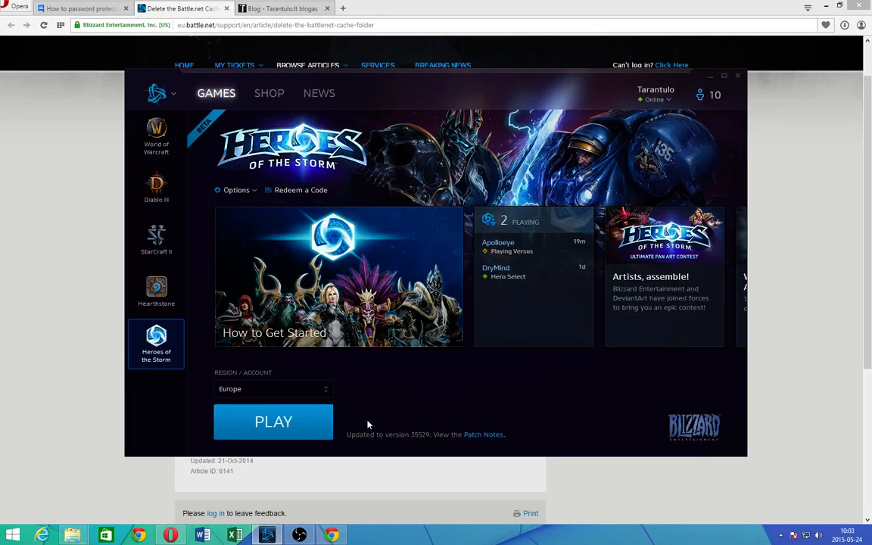